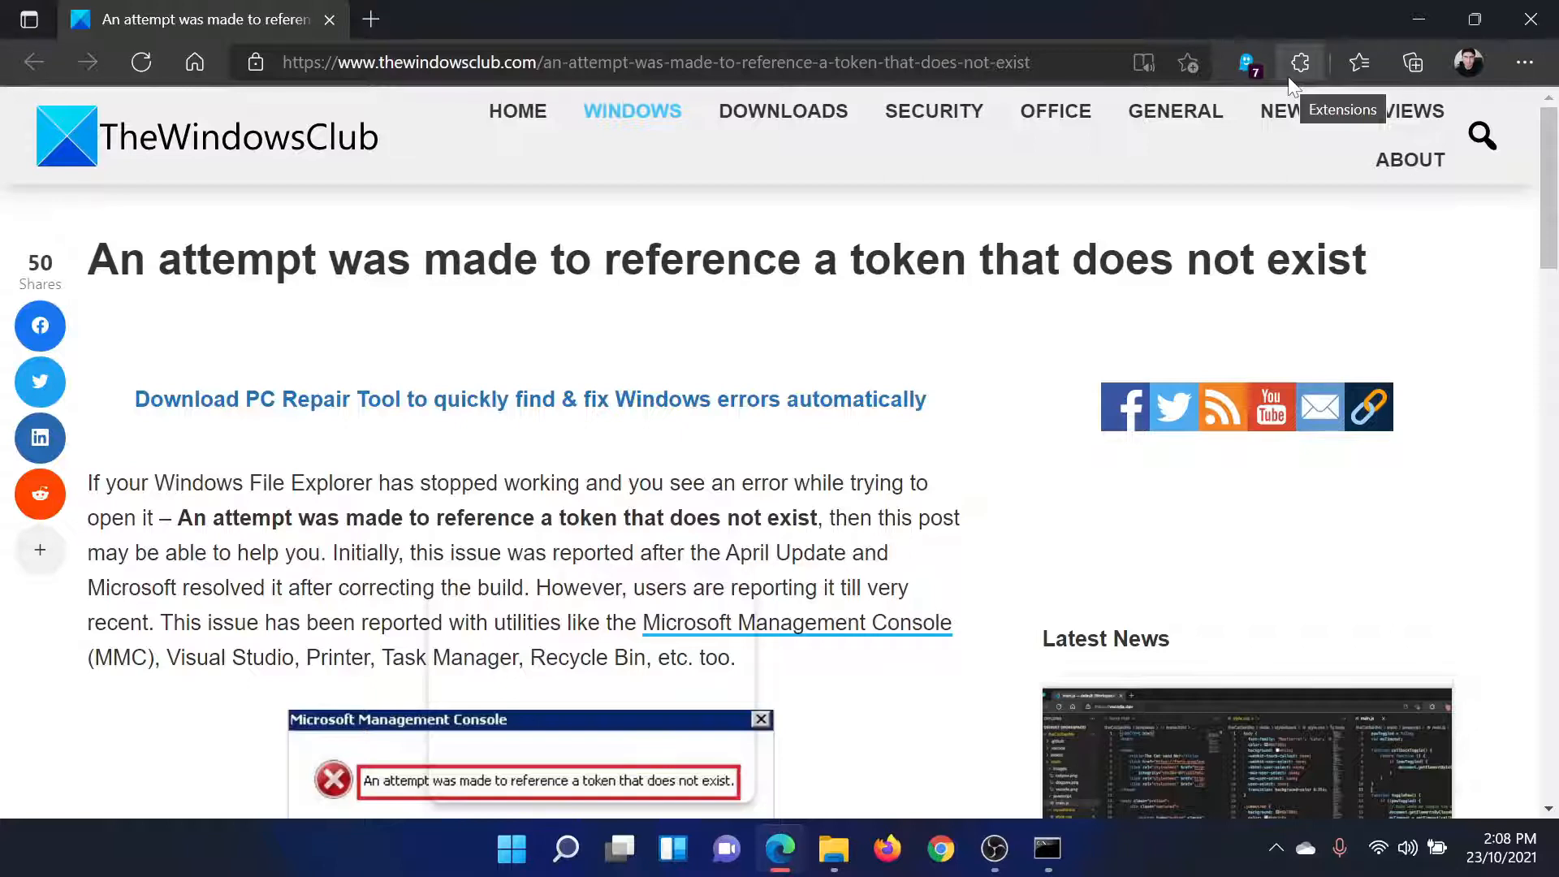
mouse_move(1248, 88)
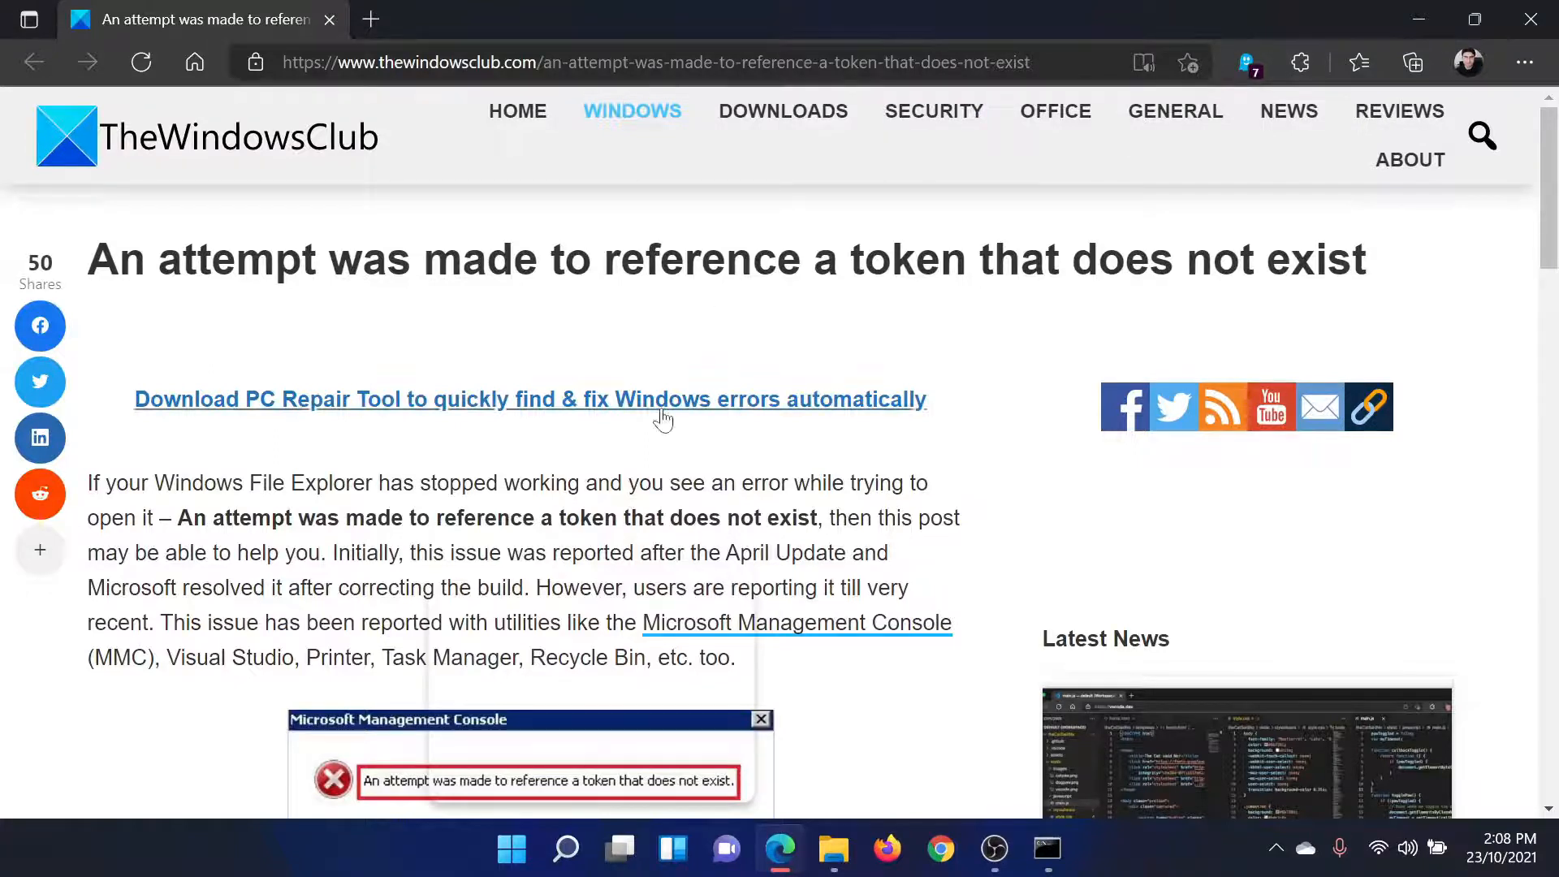
Scroll down the article to the '1] Re-register the required DLL file' section
scroll(down, 3)
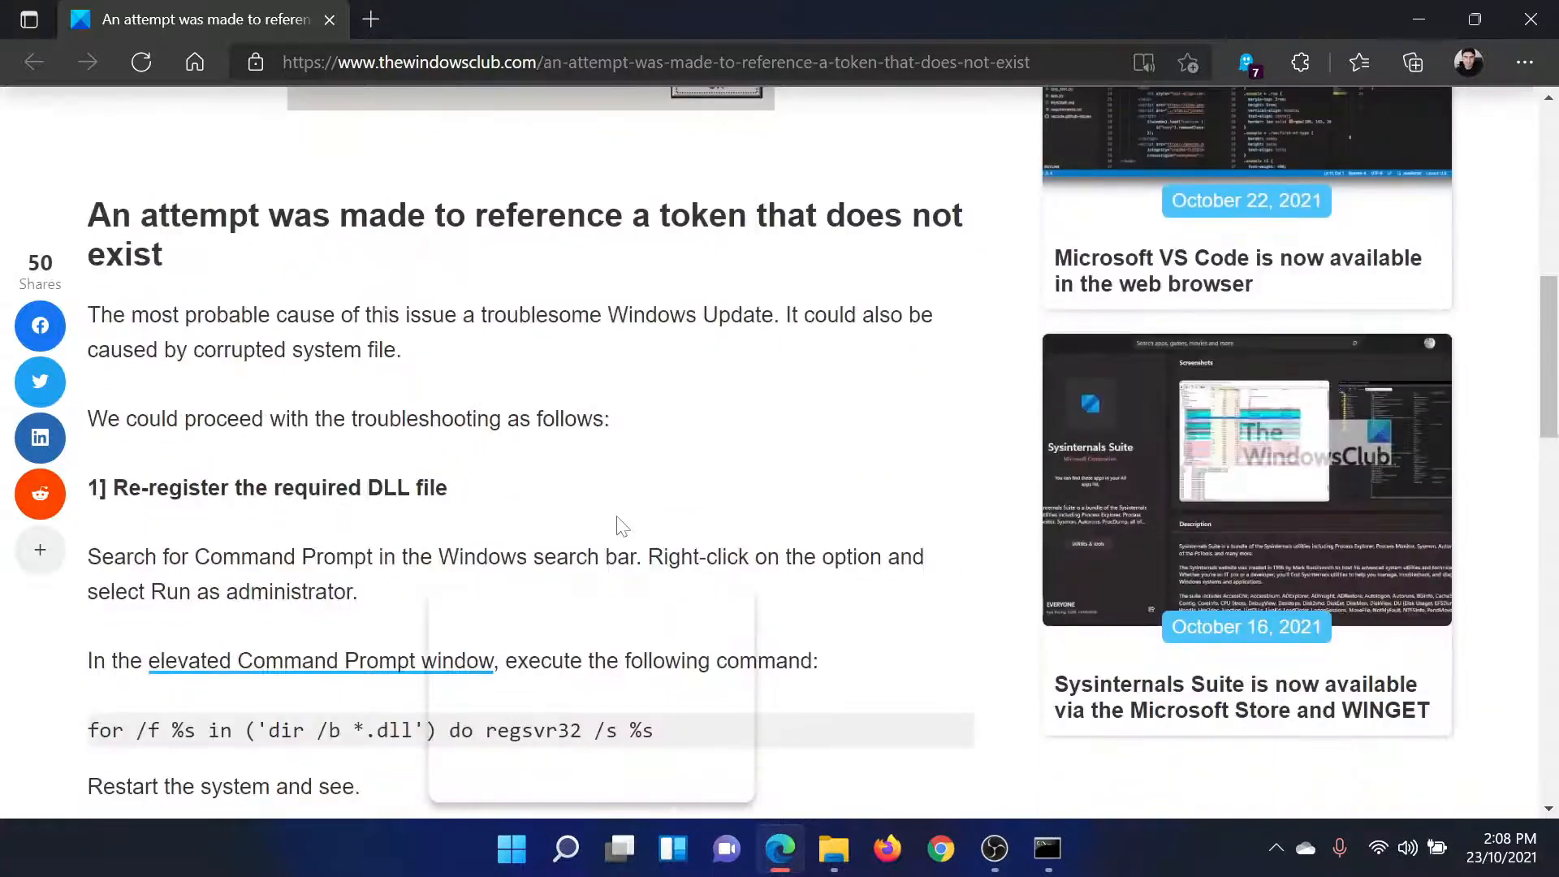
scroll(down, 3)
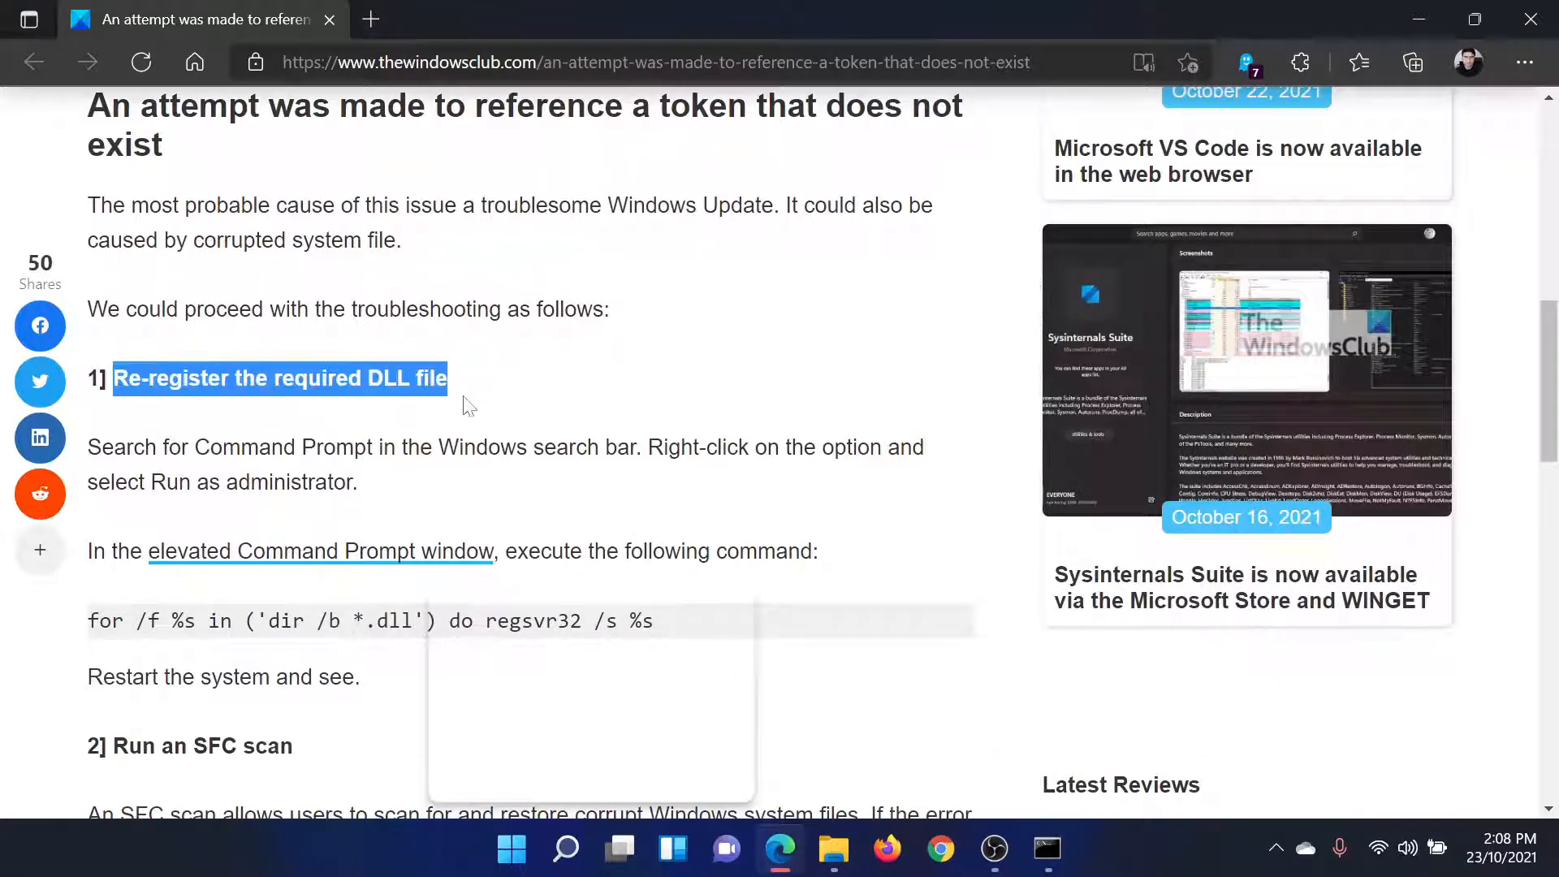
Deselect the heading and scroll down toward '2] Run an SFC scan'
click(467, 403)
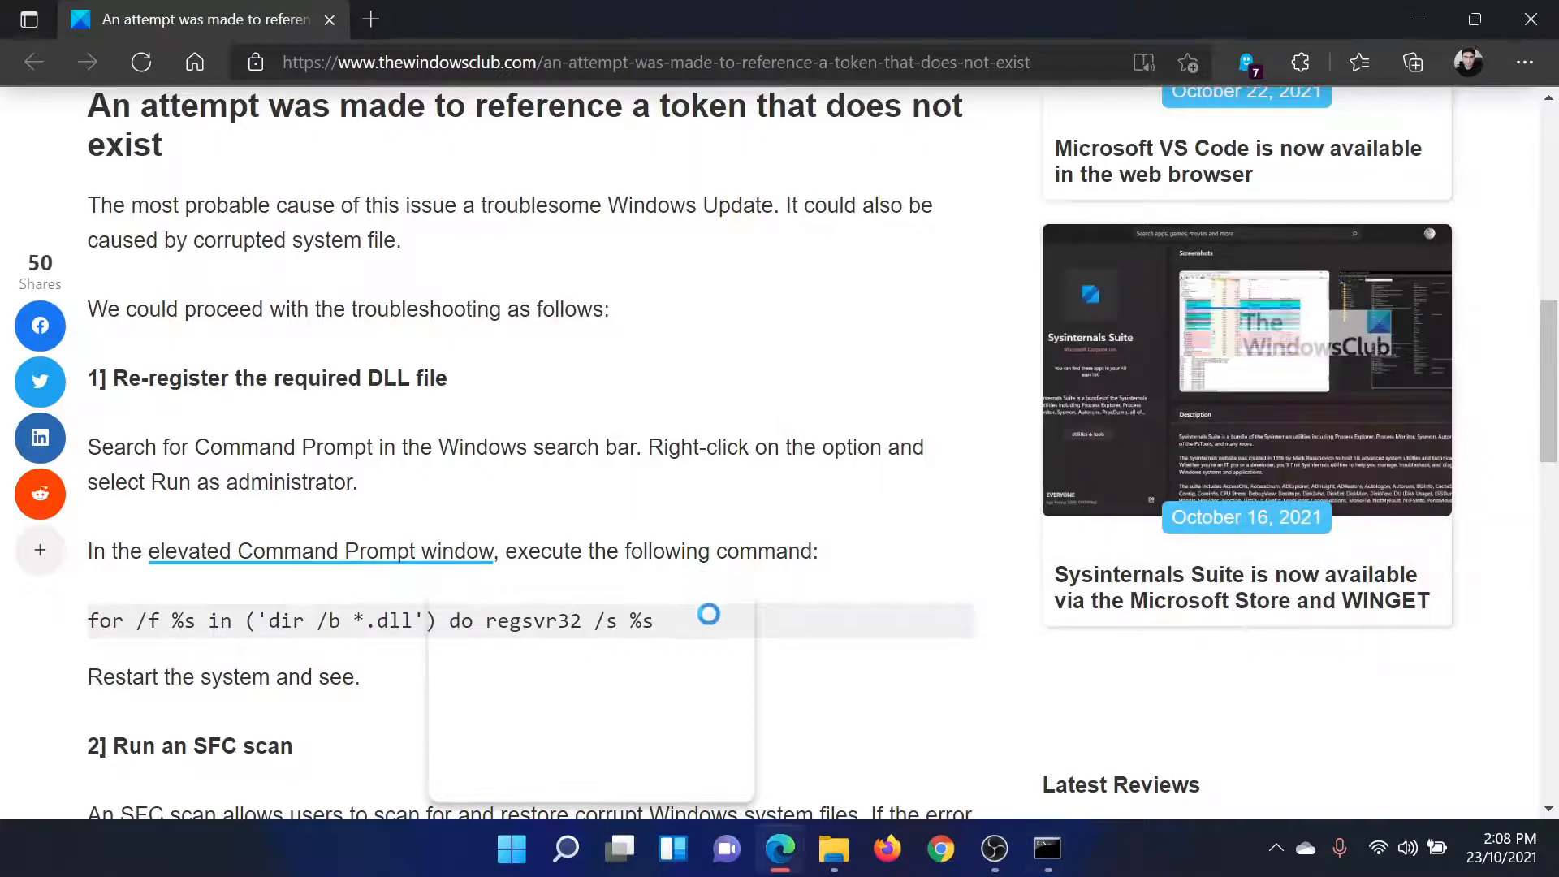
scroll(down, 3)
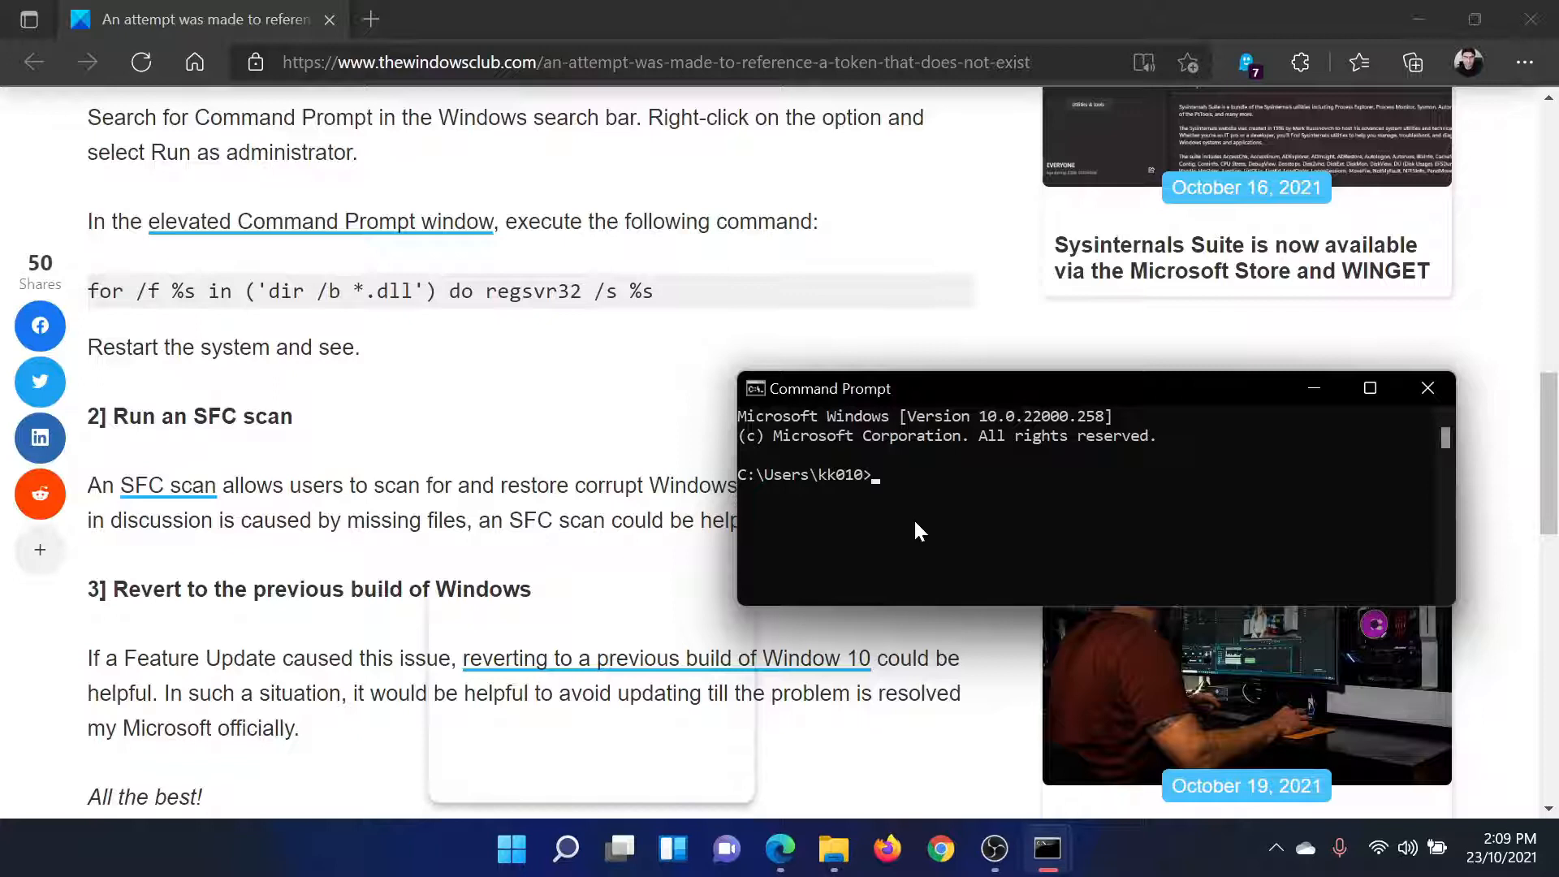
Type 'sfc /scannow' at the Command Prompt without running it
text(sfc)
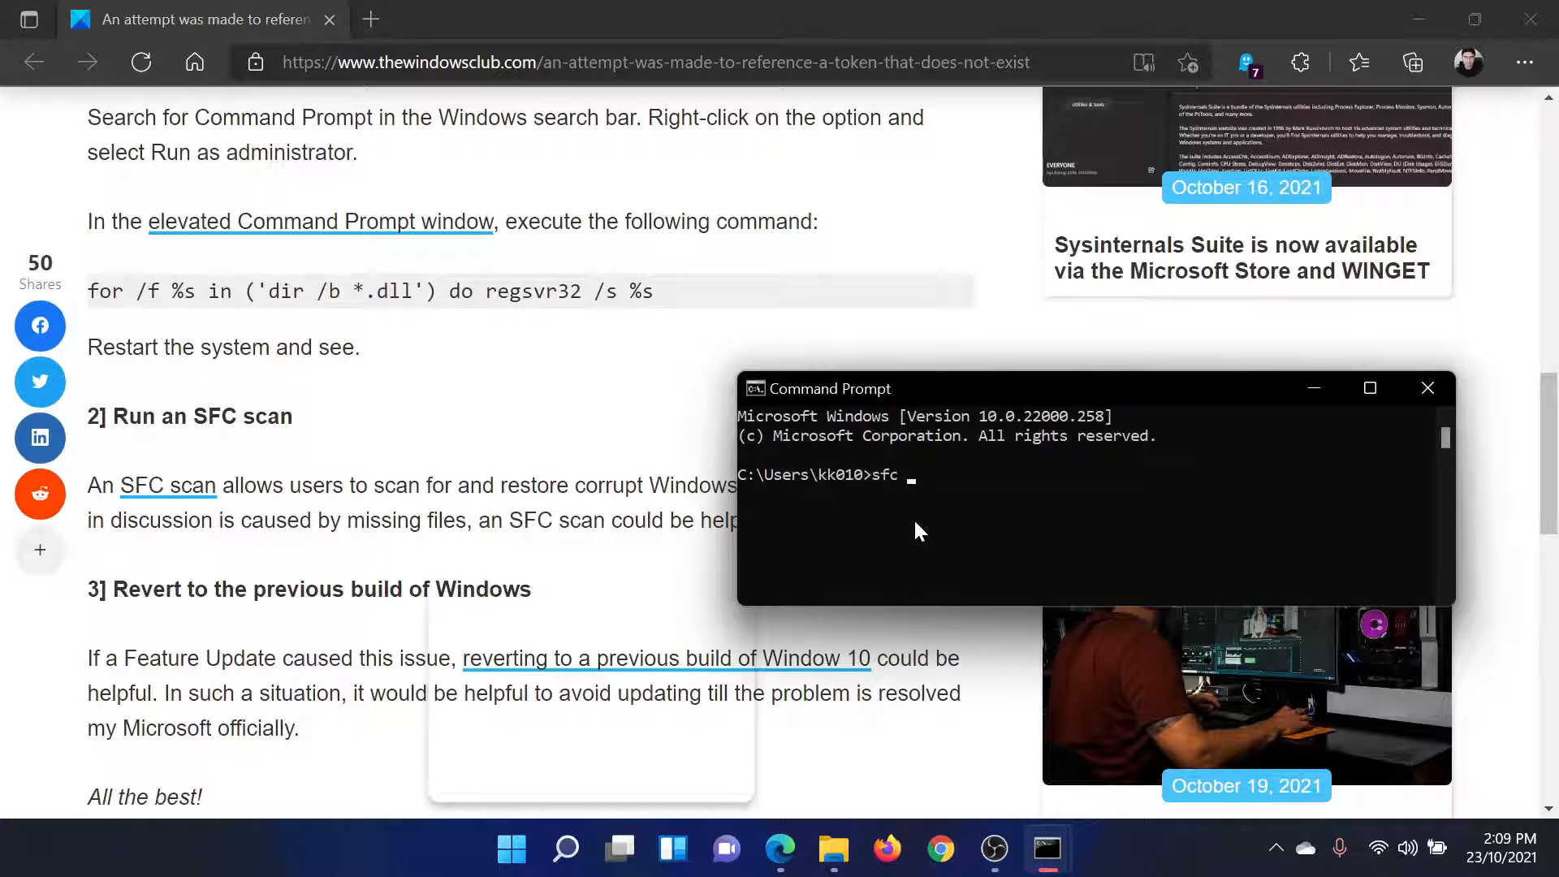
text(/scann)
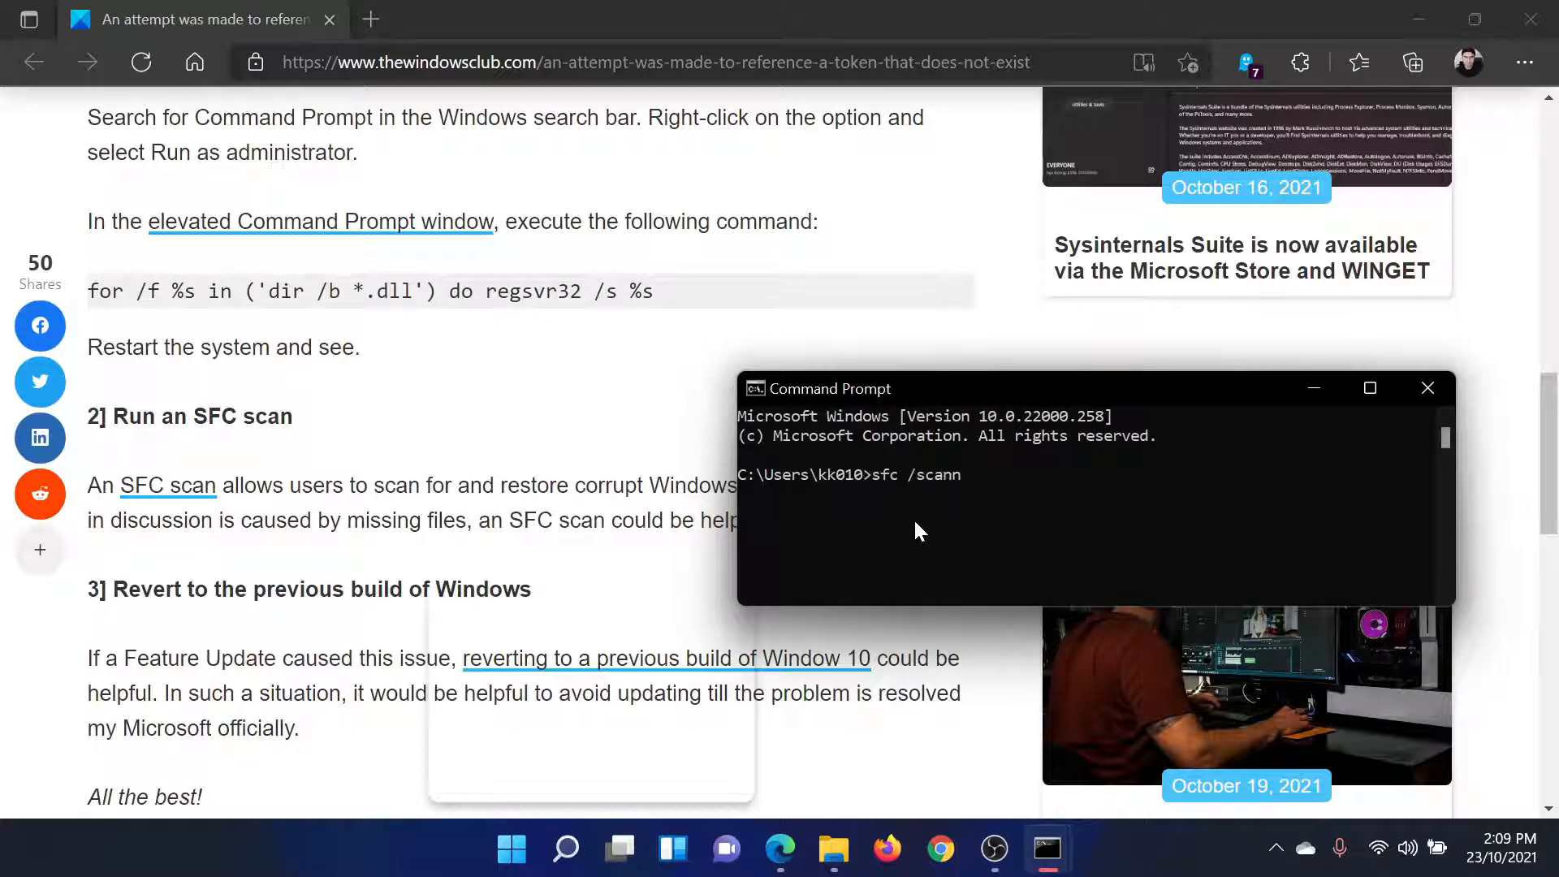
text(ow)
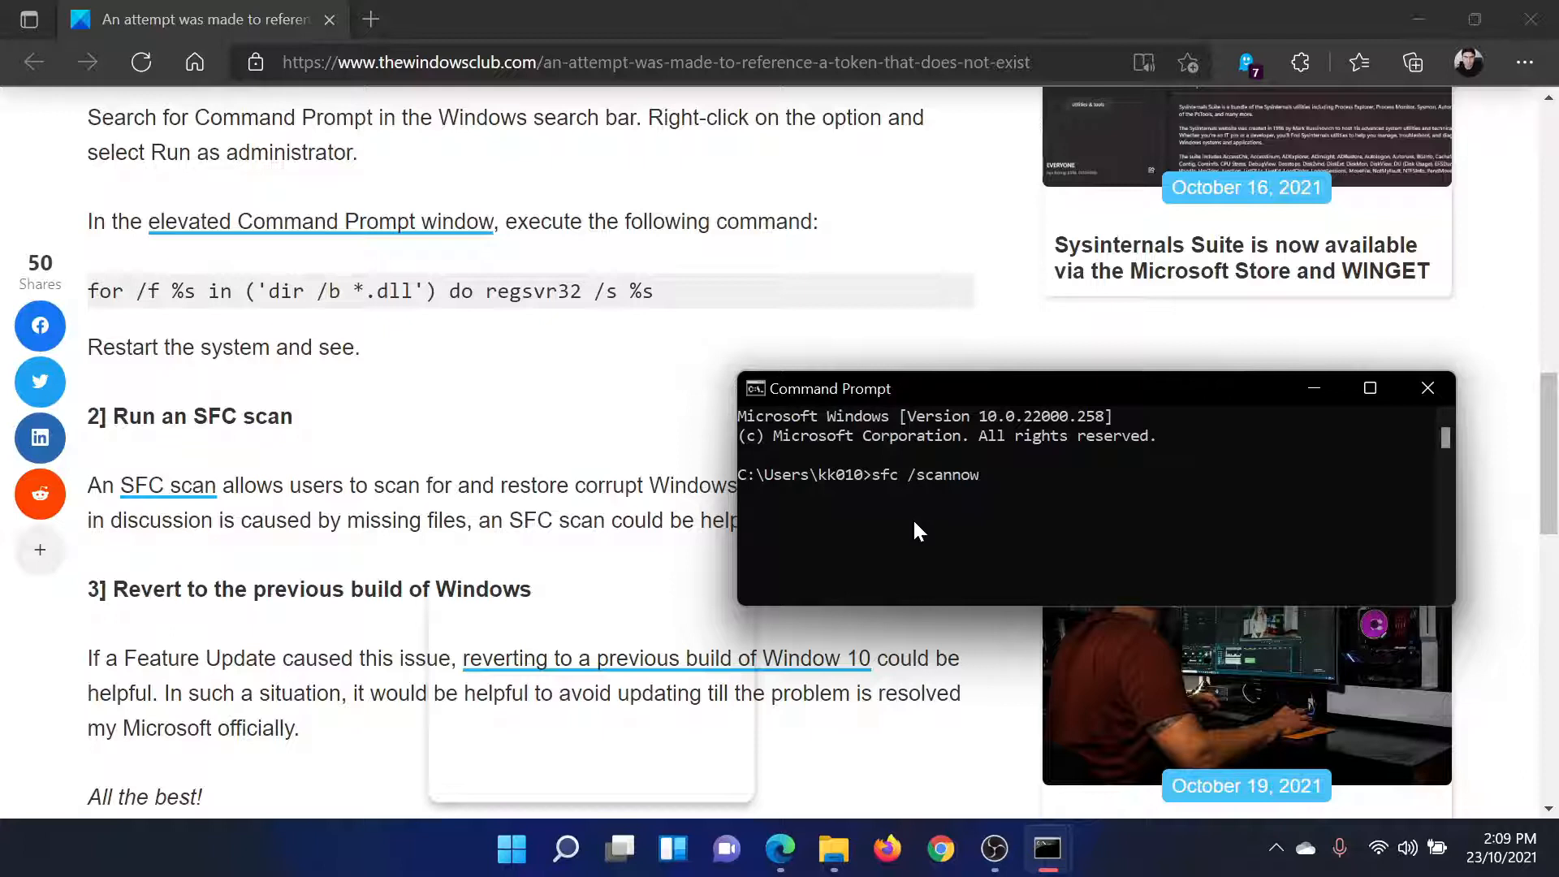